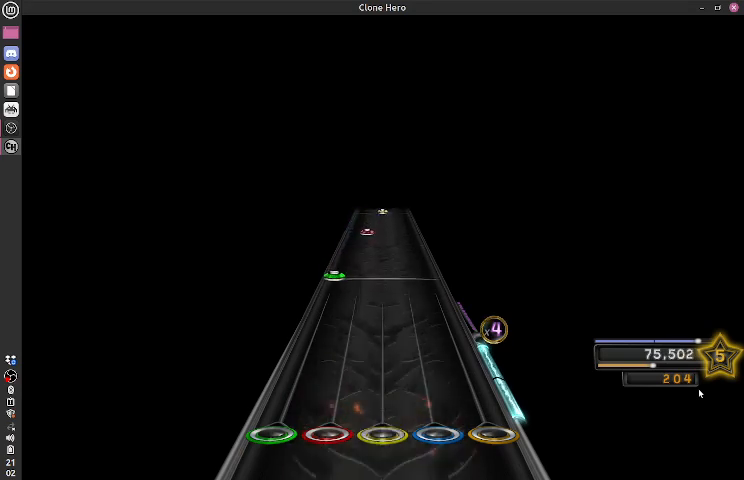
Step: Play Mii Channel Theme to the end for five stars, 100%, and 82,554 points
key("r")
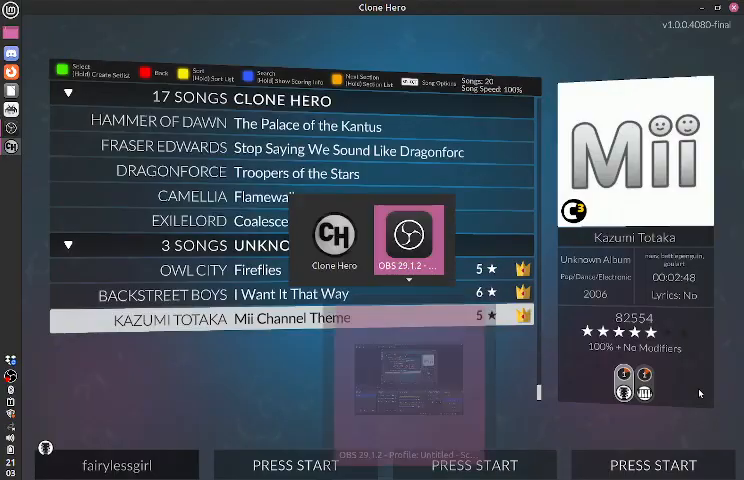
Step: Switch from Clone Hero to the OBS Studio window while recording continues
left_click(408, 236)
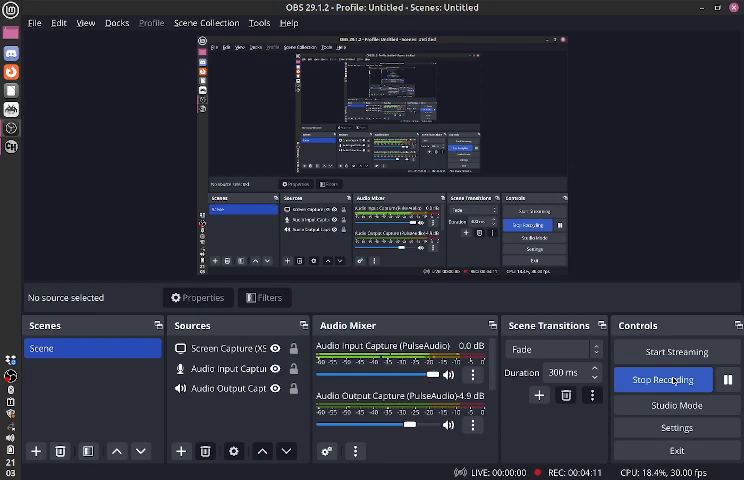
mouse_move(664, 428)
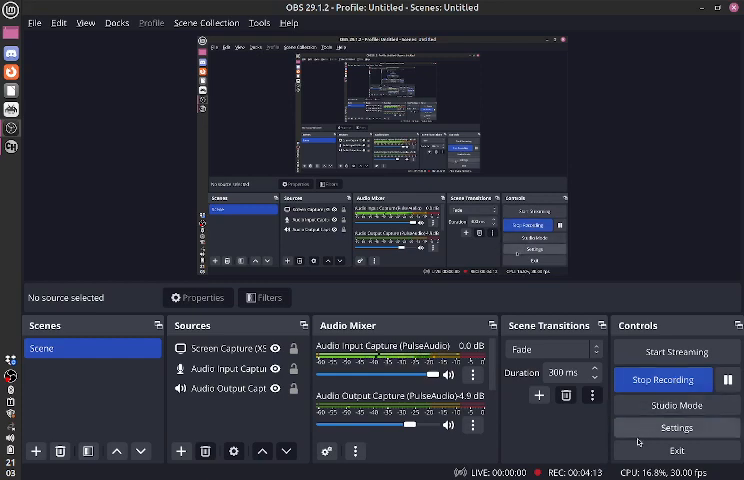